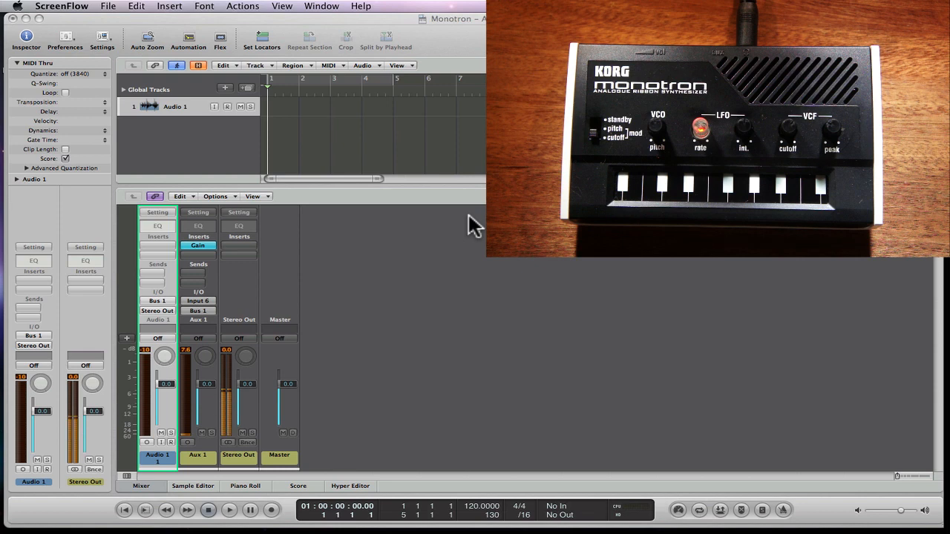
pyautogui.moveTo(215, 300)
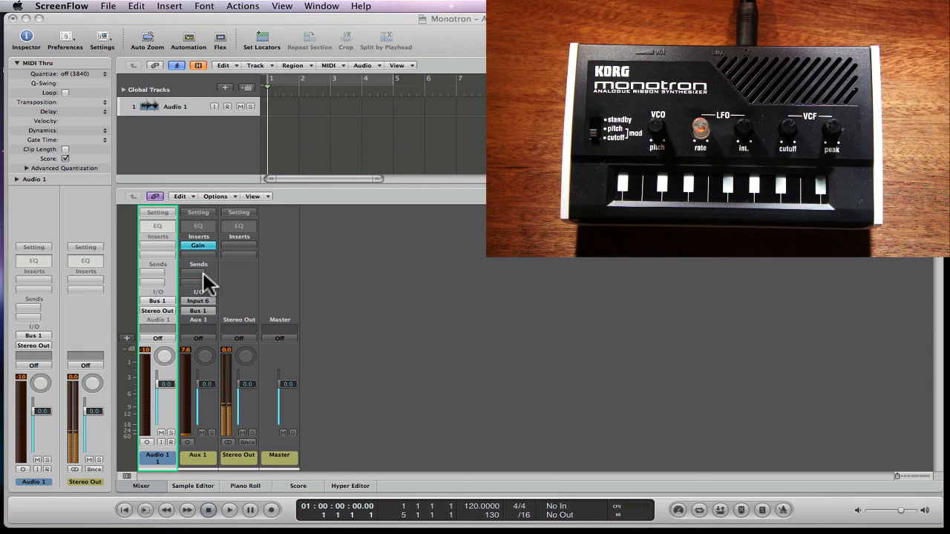
pyautogui.moveTo(208, 319)
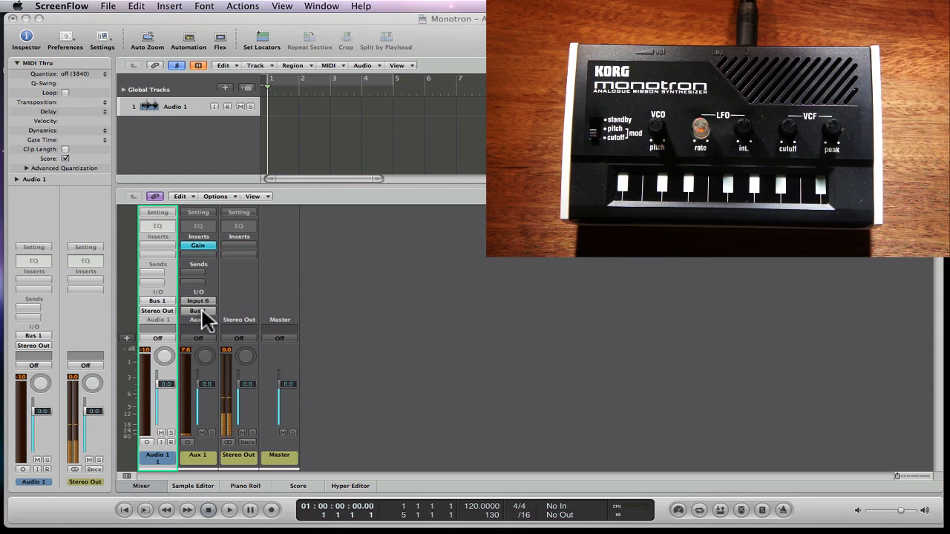
pyautogui.moveTo(175, 279)
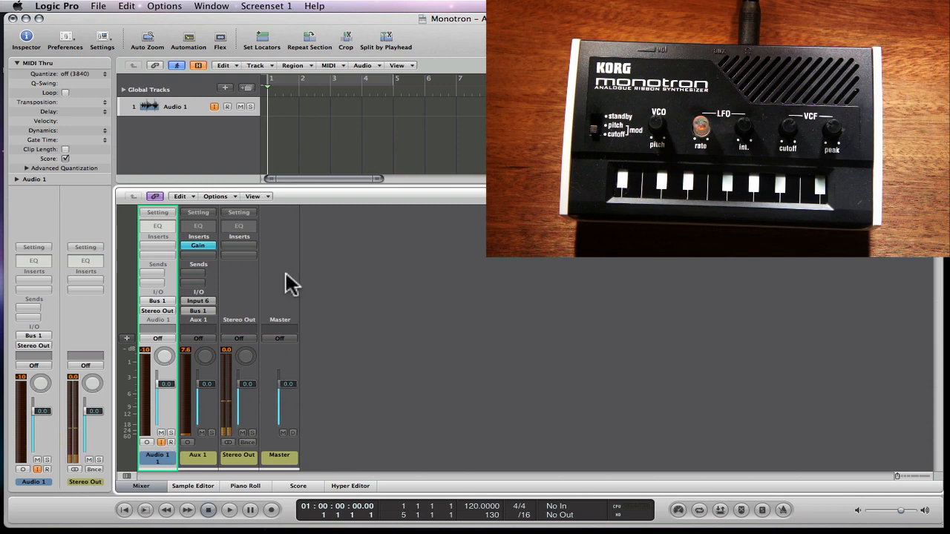
# Insert Pitch > Pitch Correction into an empty slot on the Aux 1 channel strip.
pyautogui.click(199, 245)
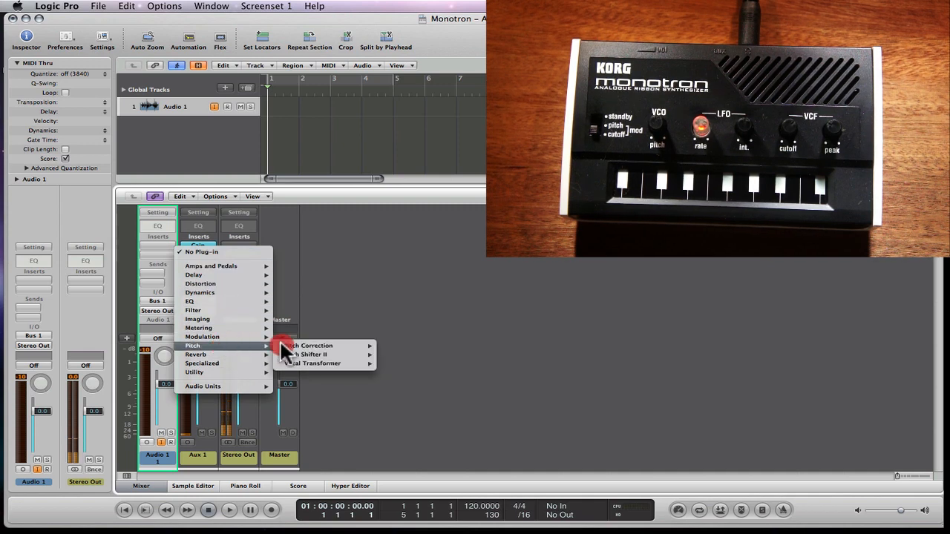
pyautogui.click(312, 344)
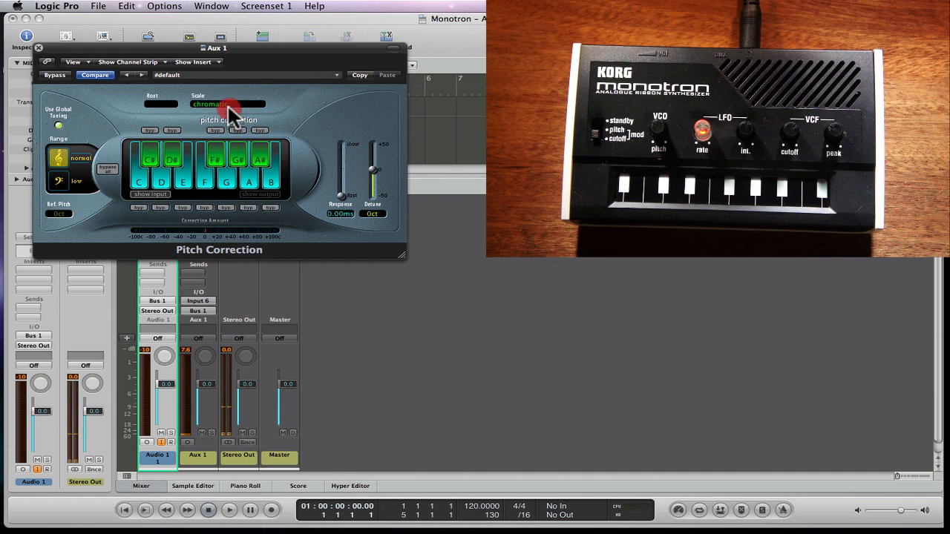
# Switch Pitch Correction's scale from chromatic to a major scale, trying another scale first.
pyautogui.click(226, 104)
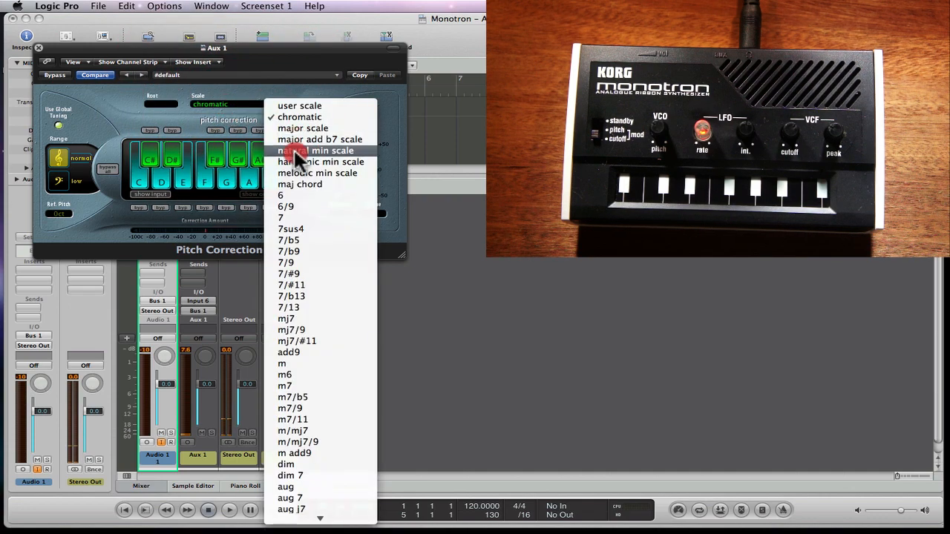
pyautogui.moveTo(303, 128)
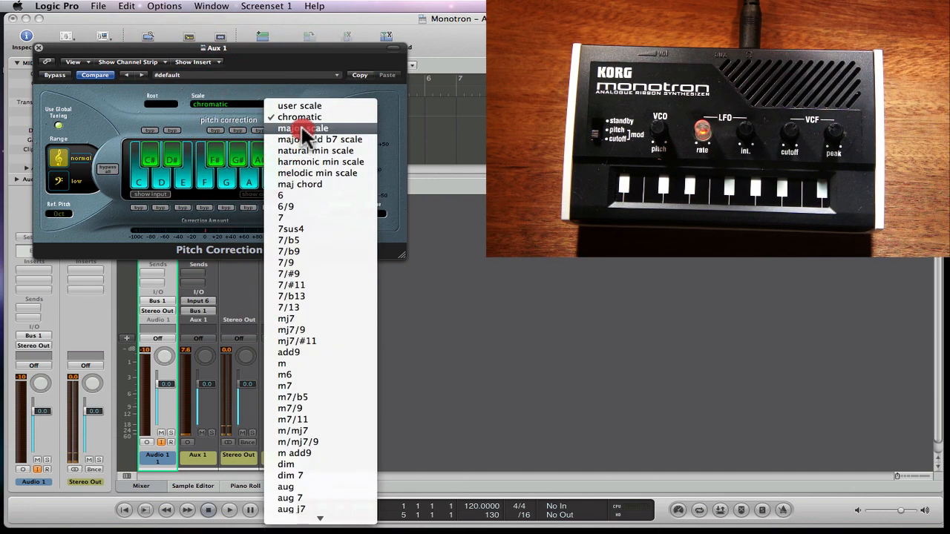
pyautogui.click(320, 139)
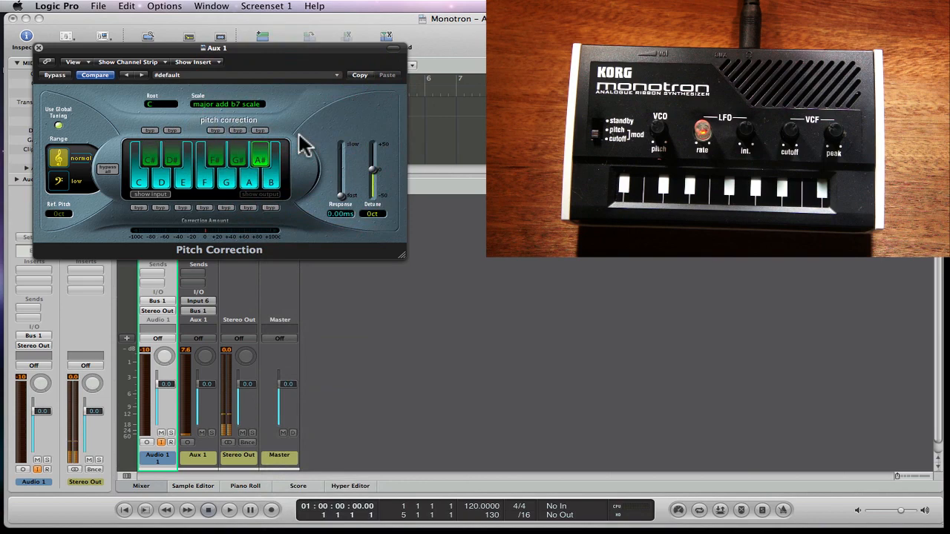
pyautogui.click(226, 104)
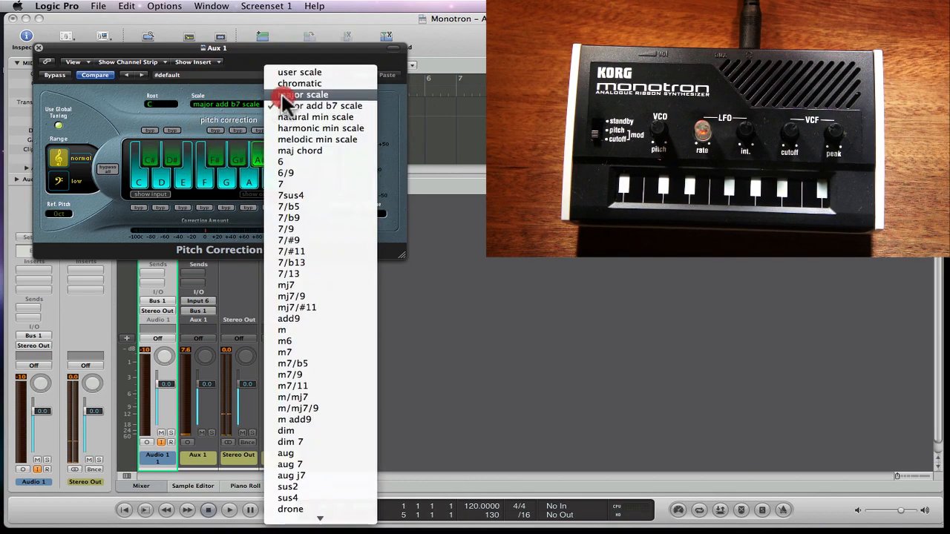
pyautogui.click(306, 95)
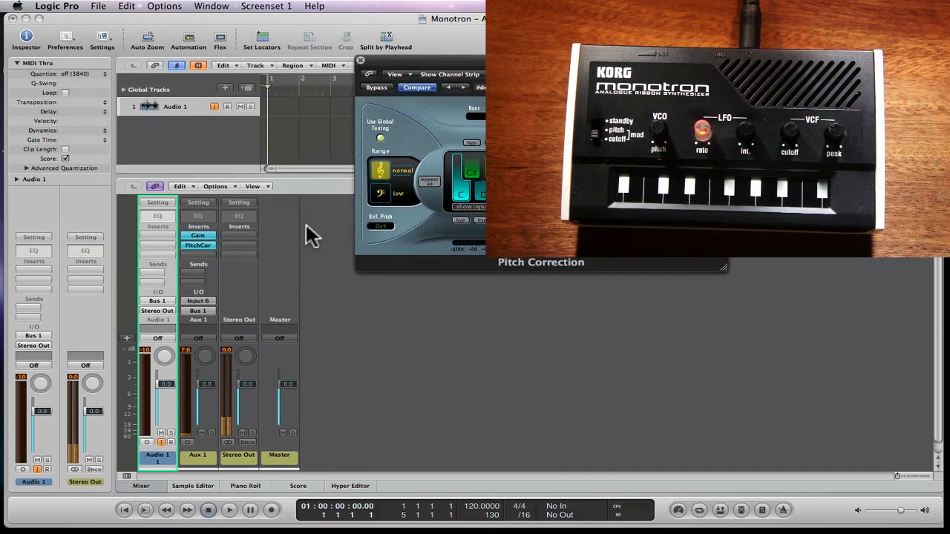
pyautogui.moveTo(205, 260)
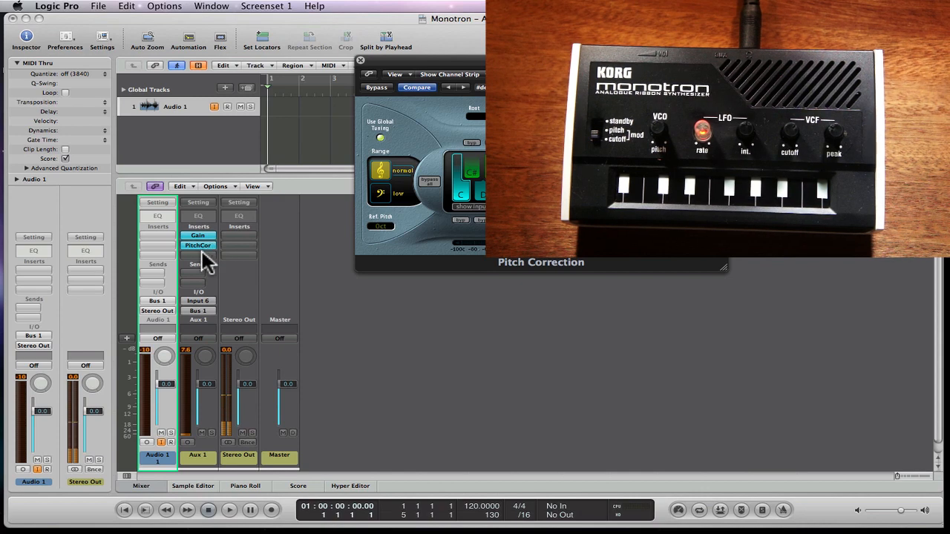
# Start adding a Pedalboard effect in the empty insert slot below Pitch Correction on Aux 1.
pyautogui.click(199, 245)
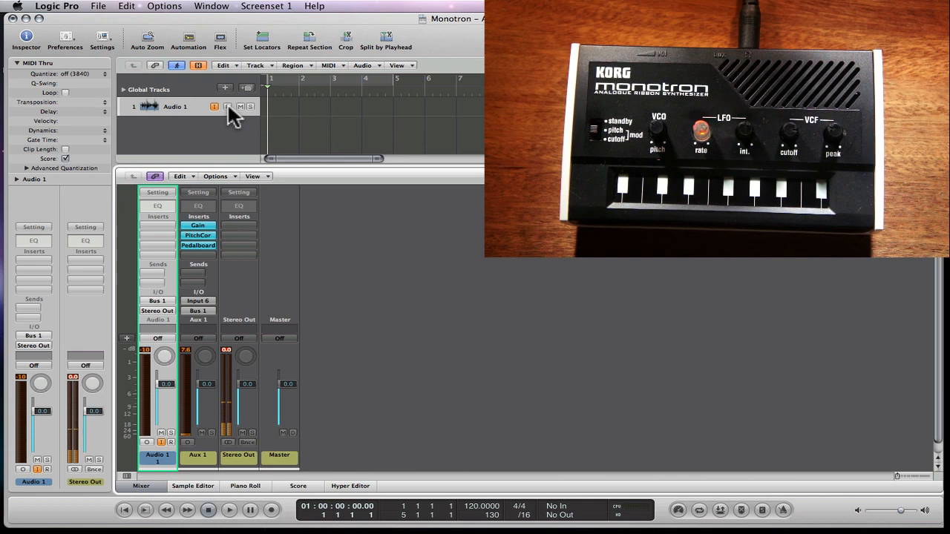
pyautogui.moveTo(227, 106)
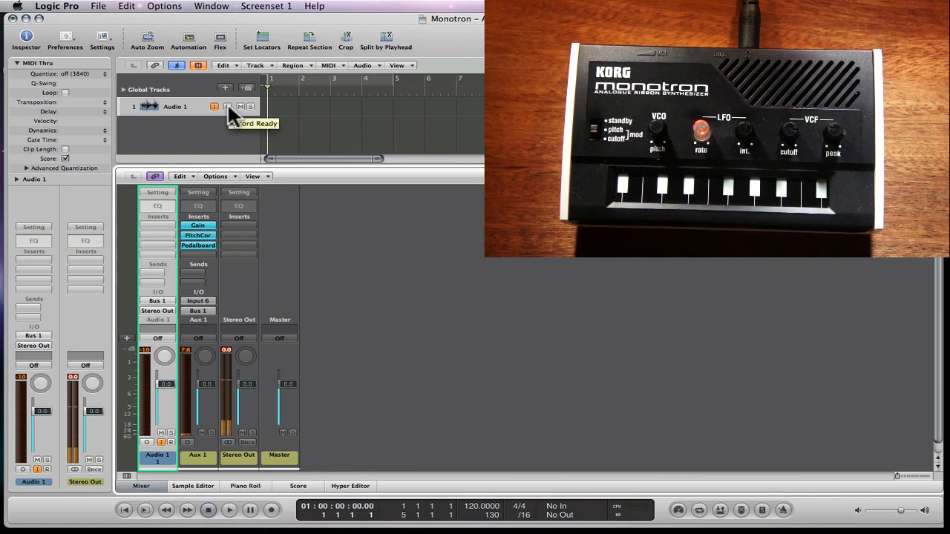
# Arm Audio 1, record the Monotron through the aux effects chain, then stop the take.
pyautogui.click(270, 510)
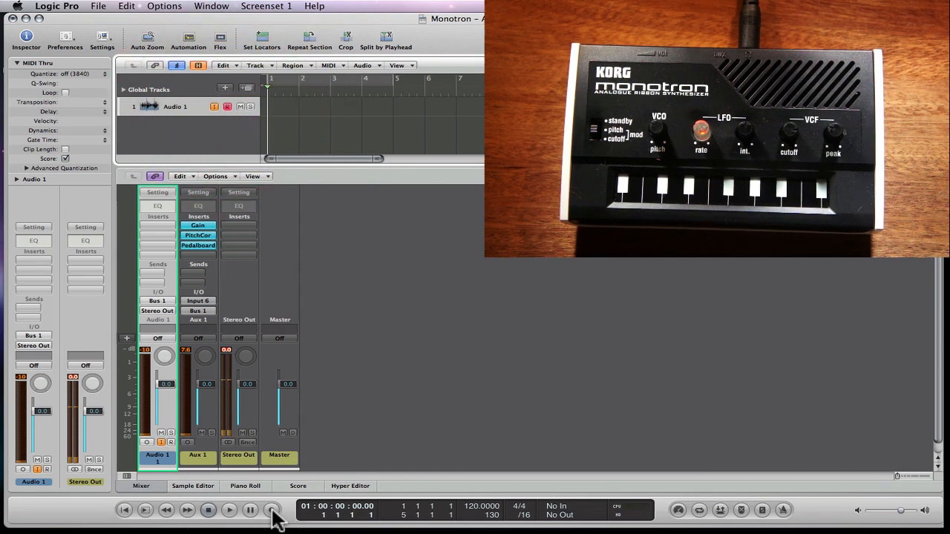
pyautogui.click(270, 510)
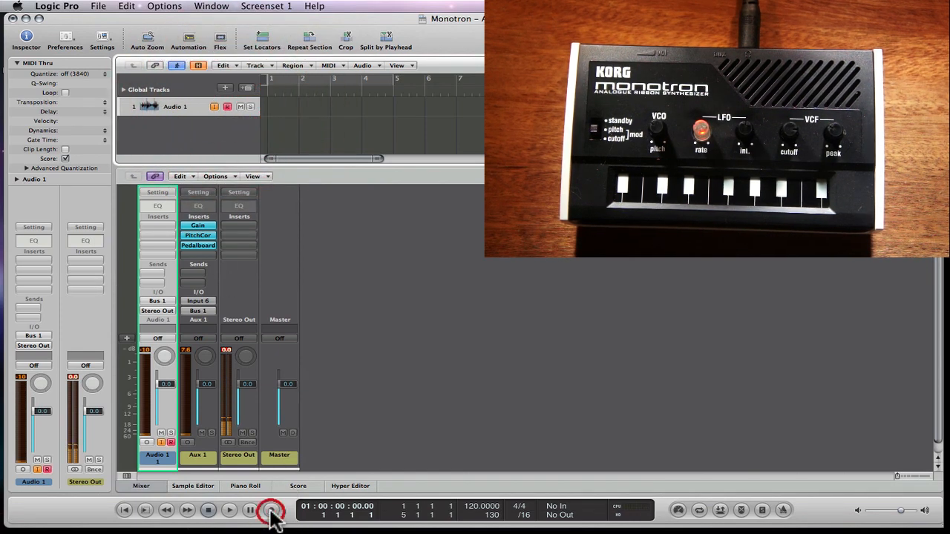
pyautogui.click(270, 511)
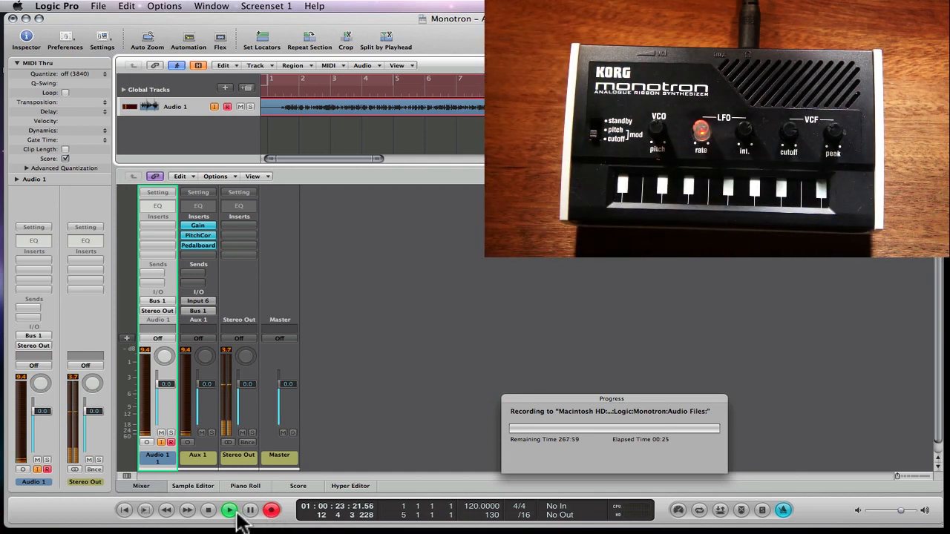
pyautogui.click(208, 511)
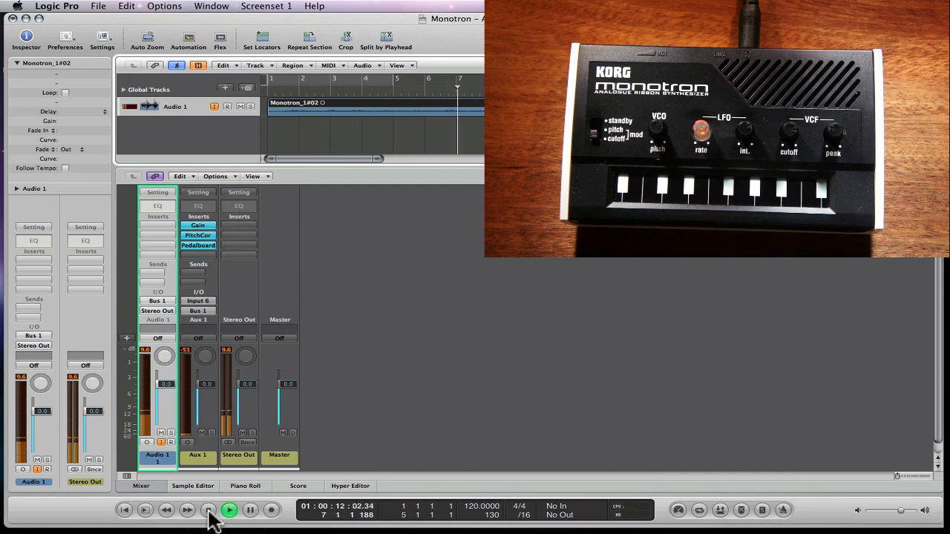
# Play back the new Monotron region on Audio 1 and stop playback.
pyautogui.click(229, 511)
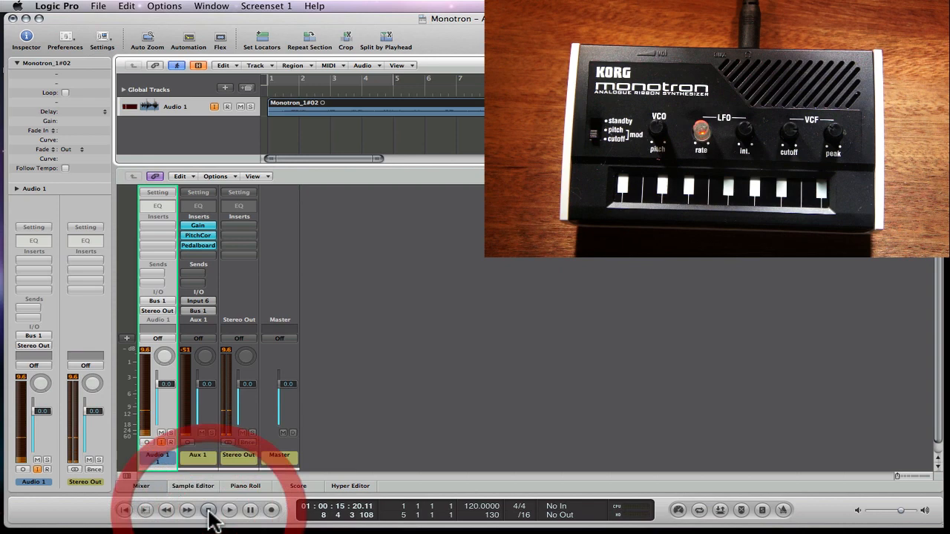
pyautogui.click(208, 510)
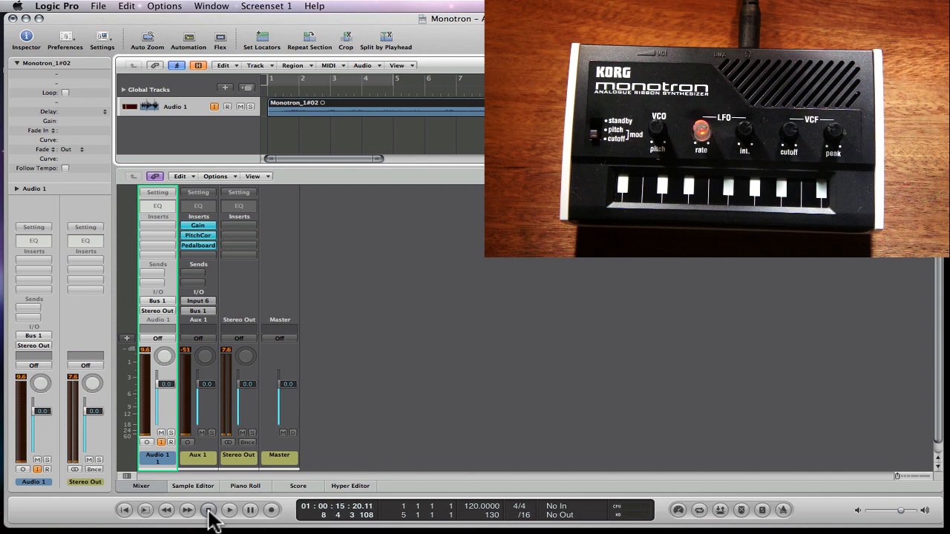
pyautogui.click(208, 511)
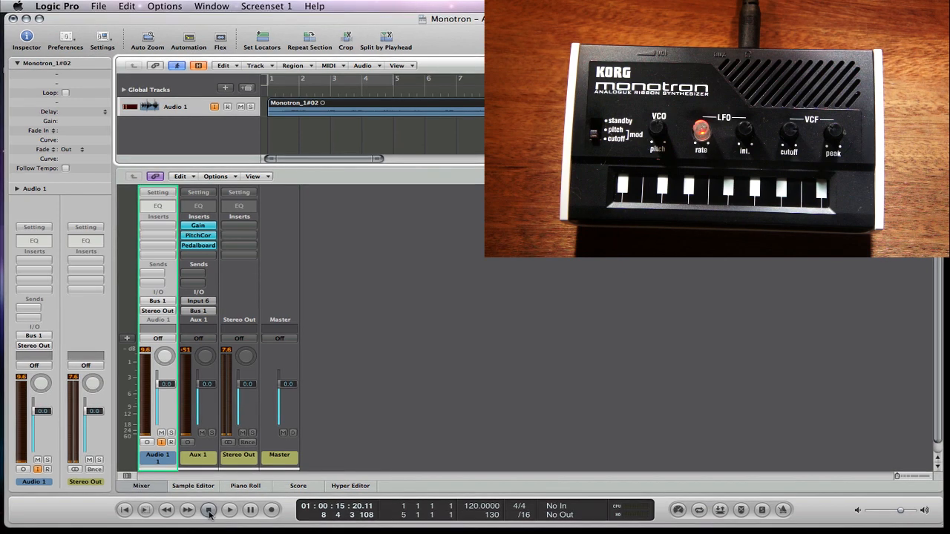